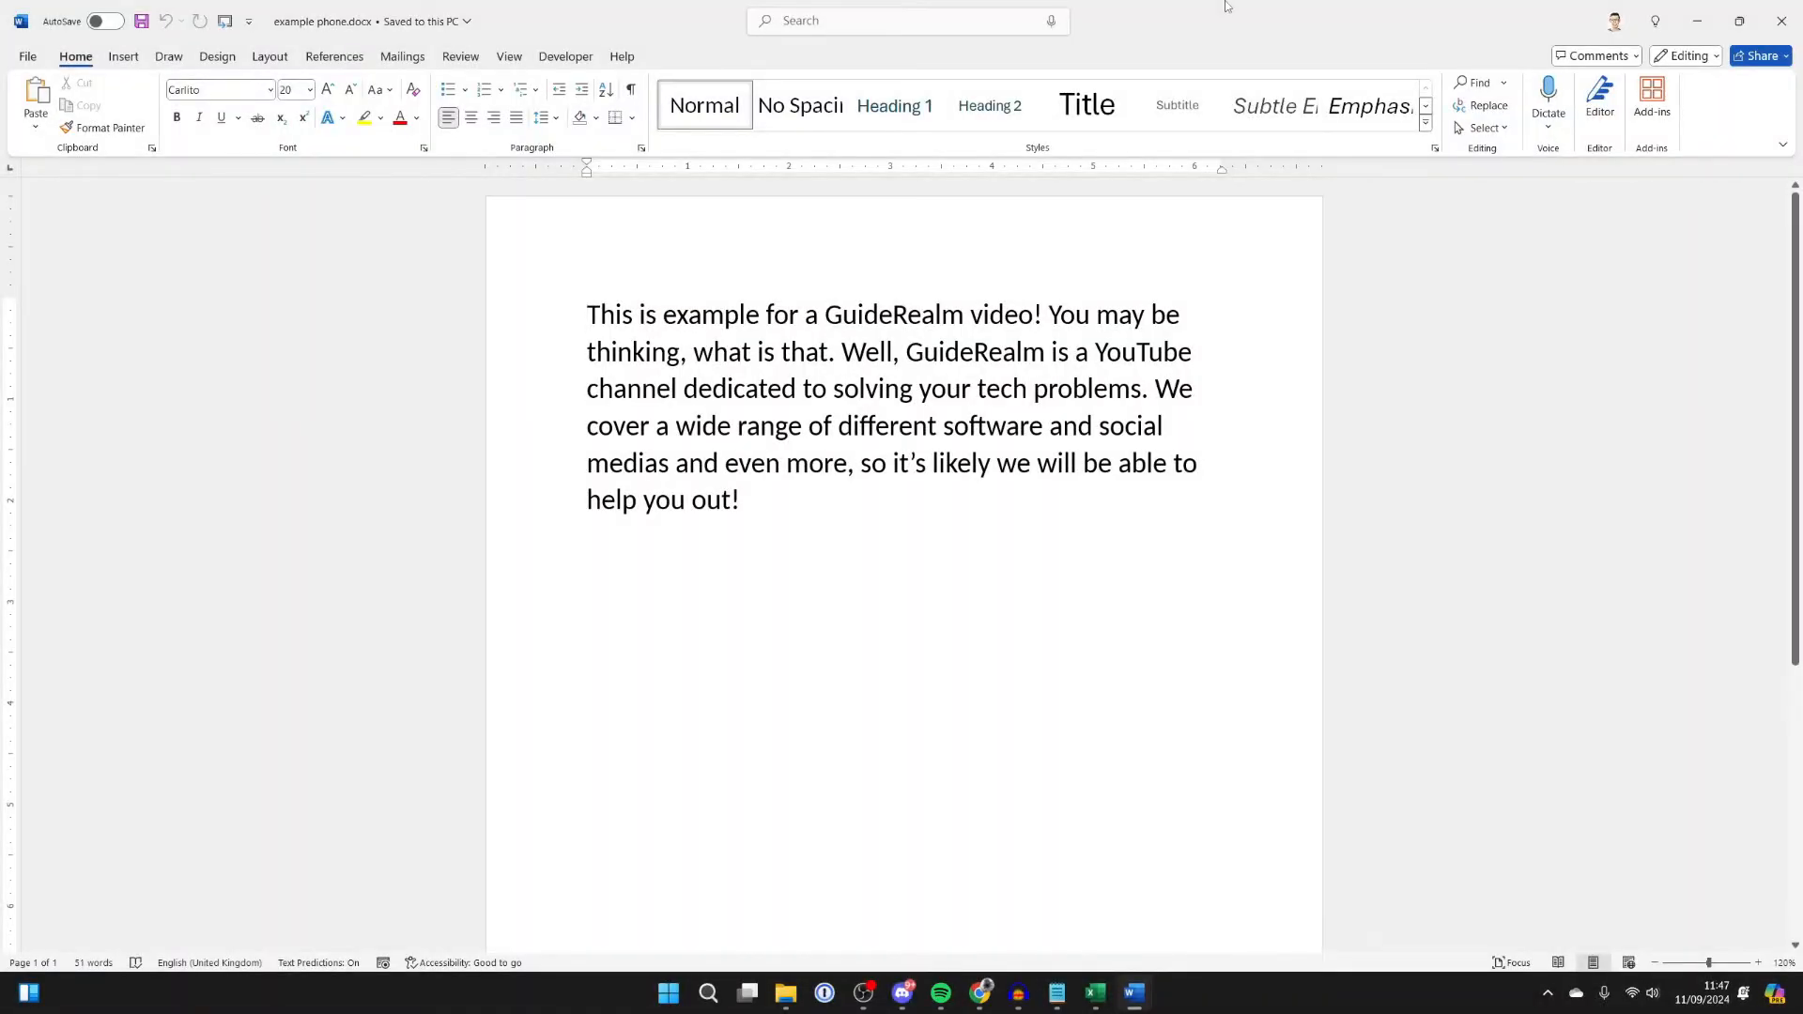
Step: Close the example phone document in Word, returning to the desktop
click(588, 314)
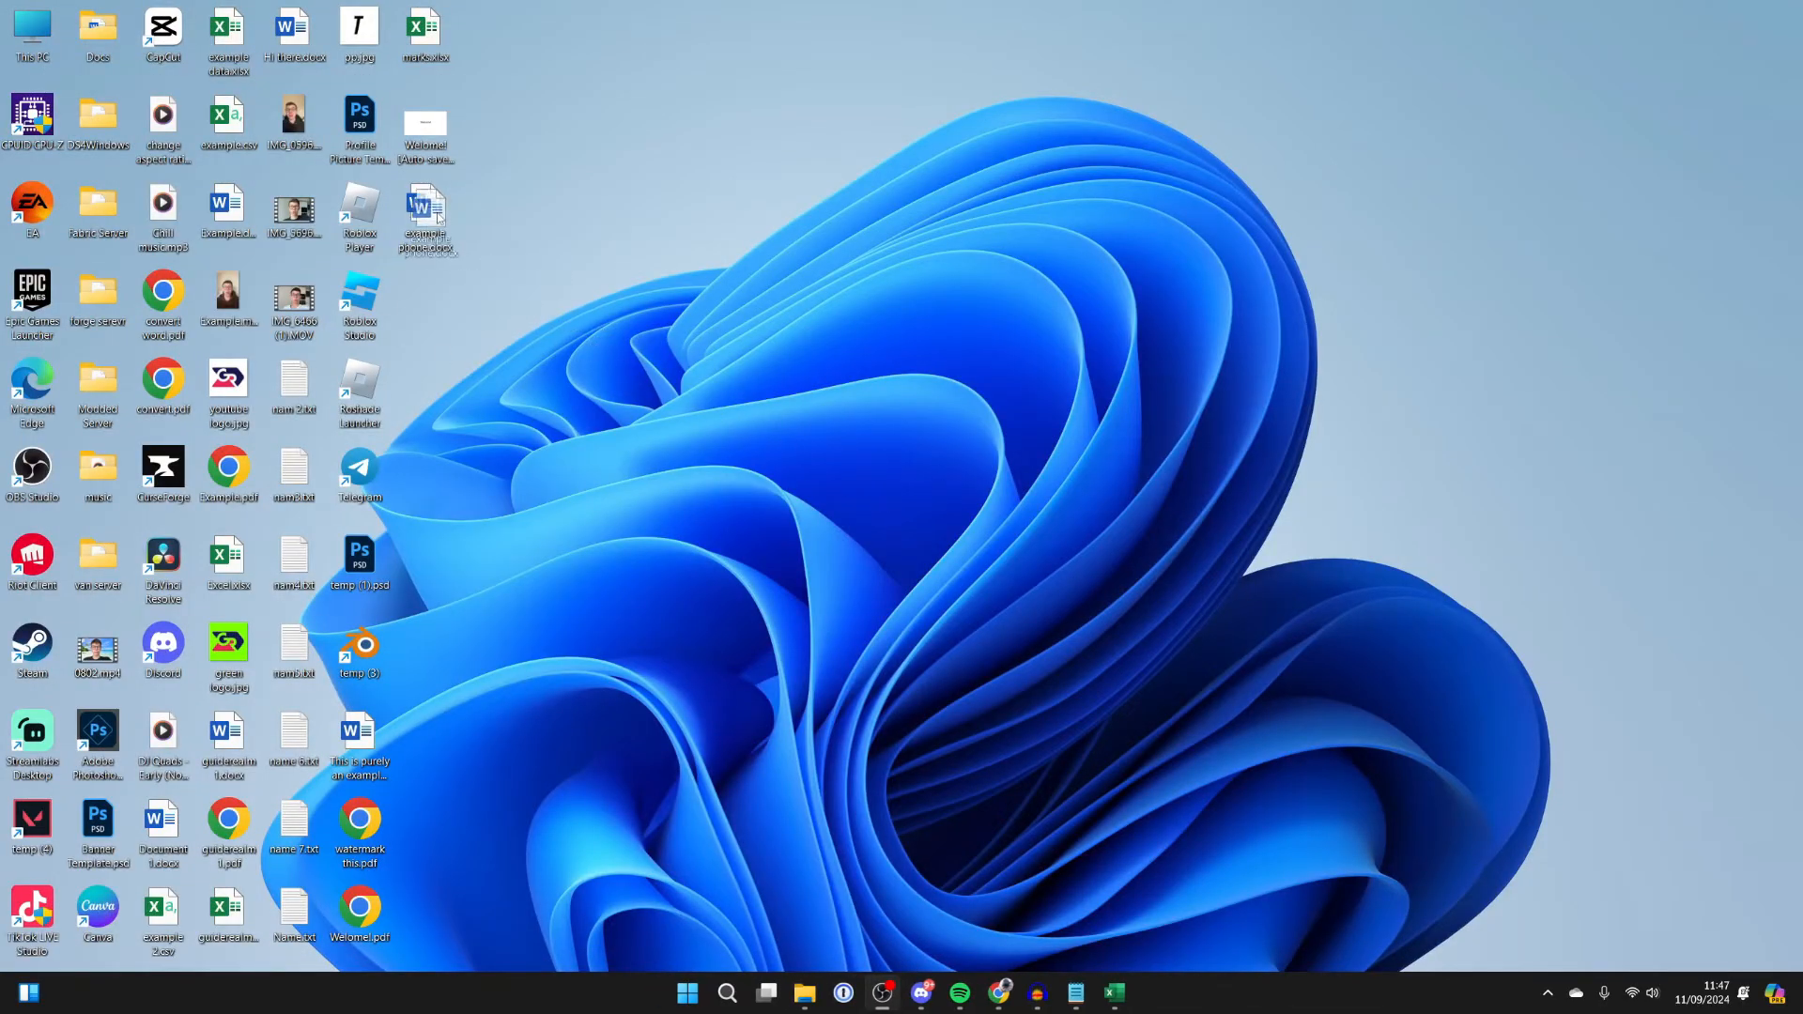
mouse_move(425, 213)
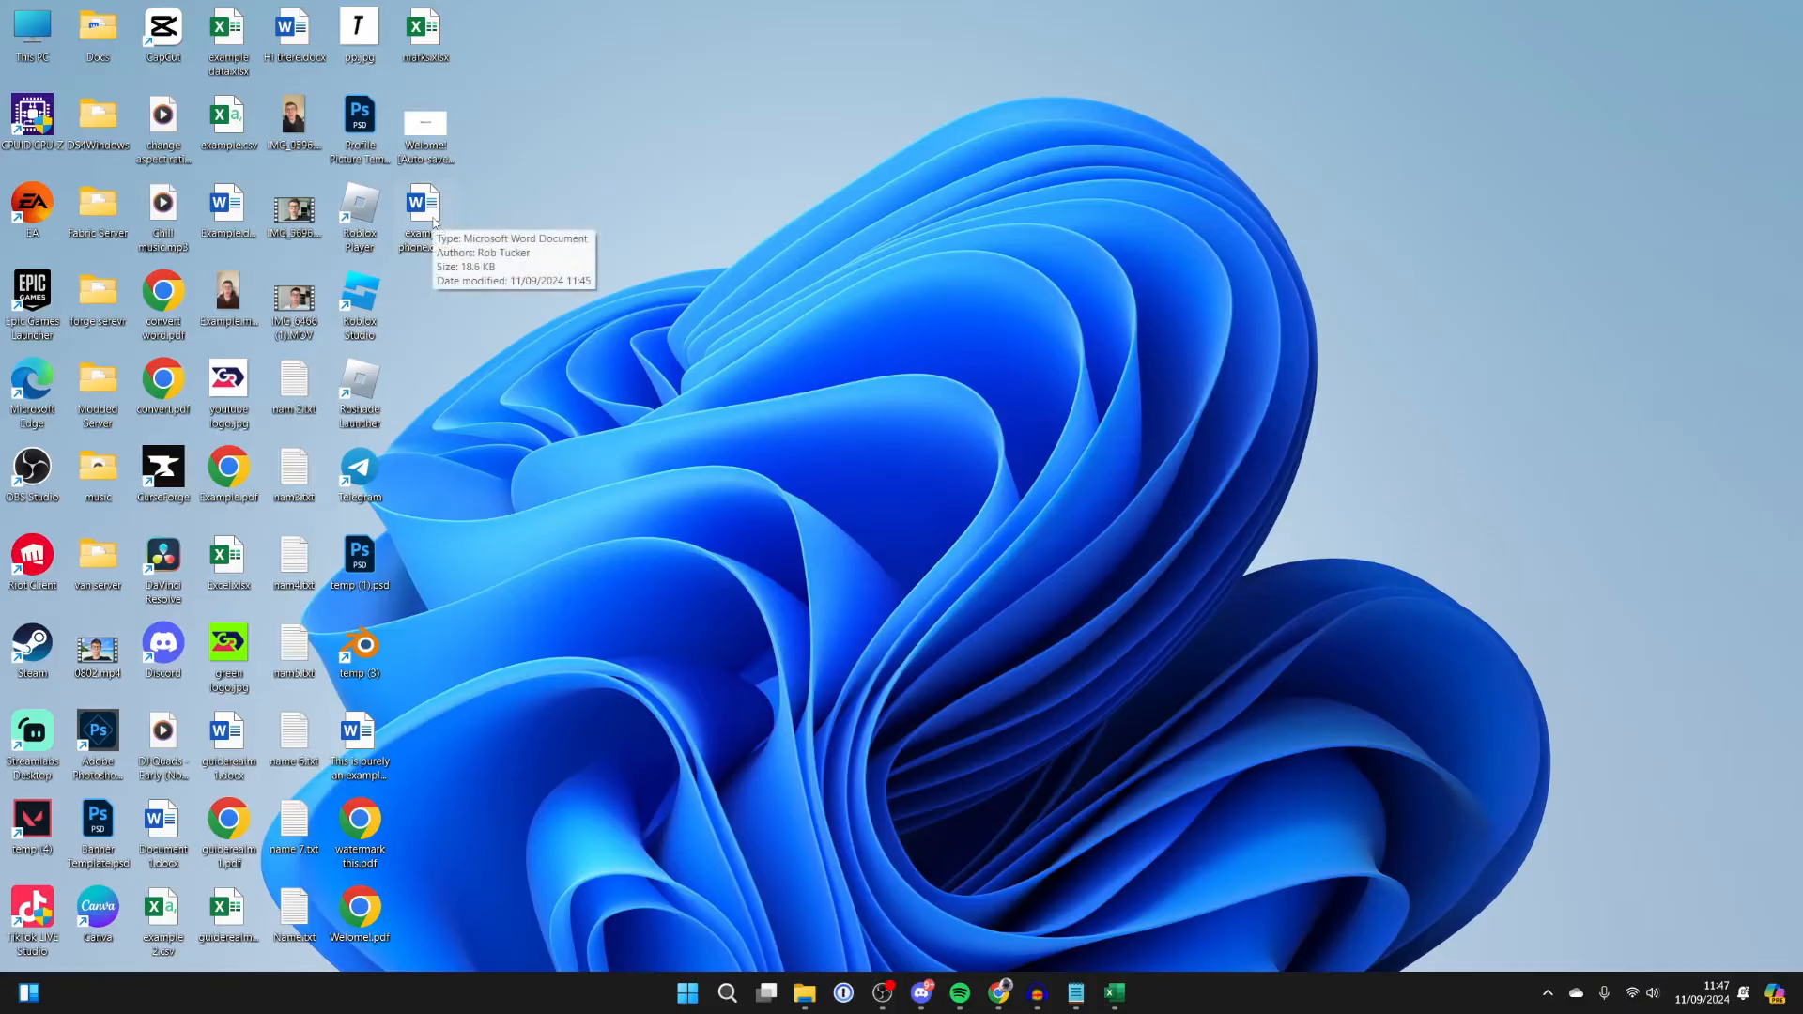
mouse_move(1060, 861)
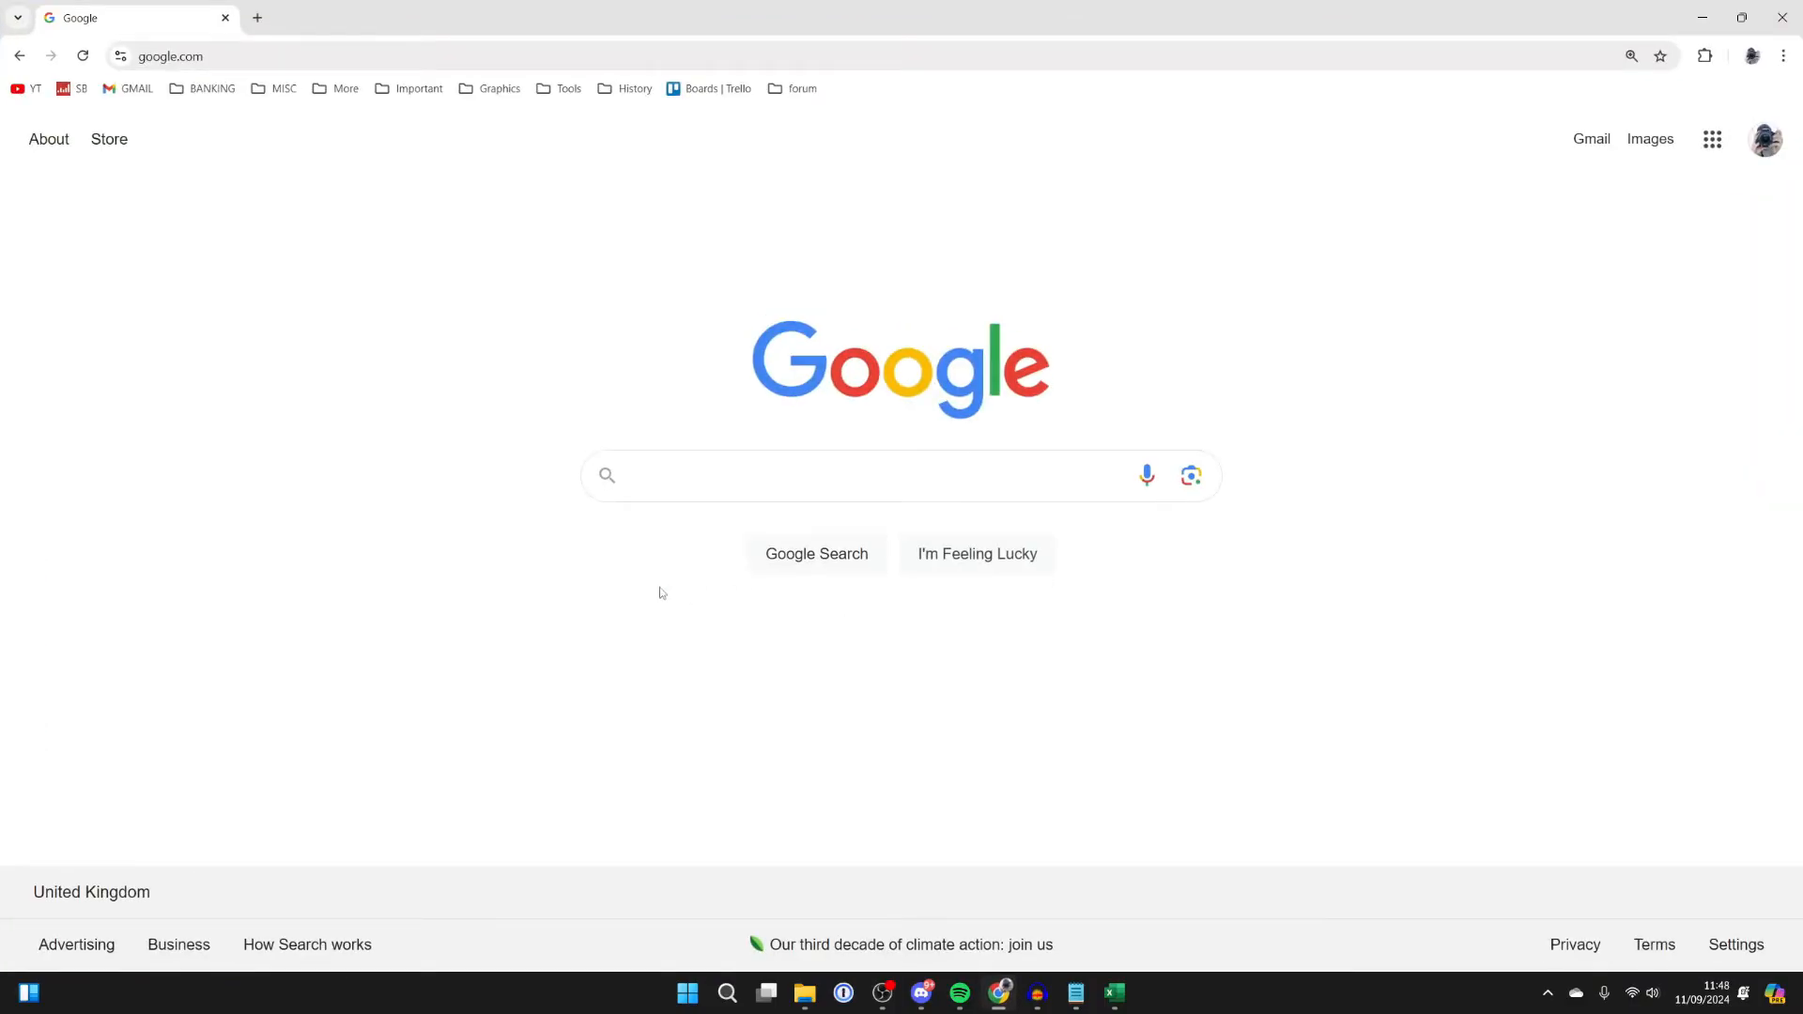
mouse_move(618, 526)
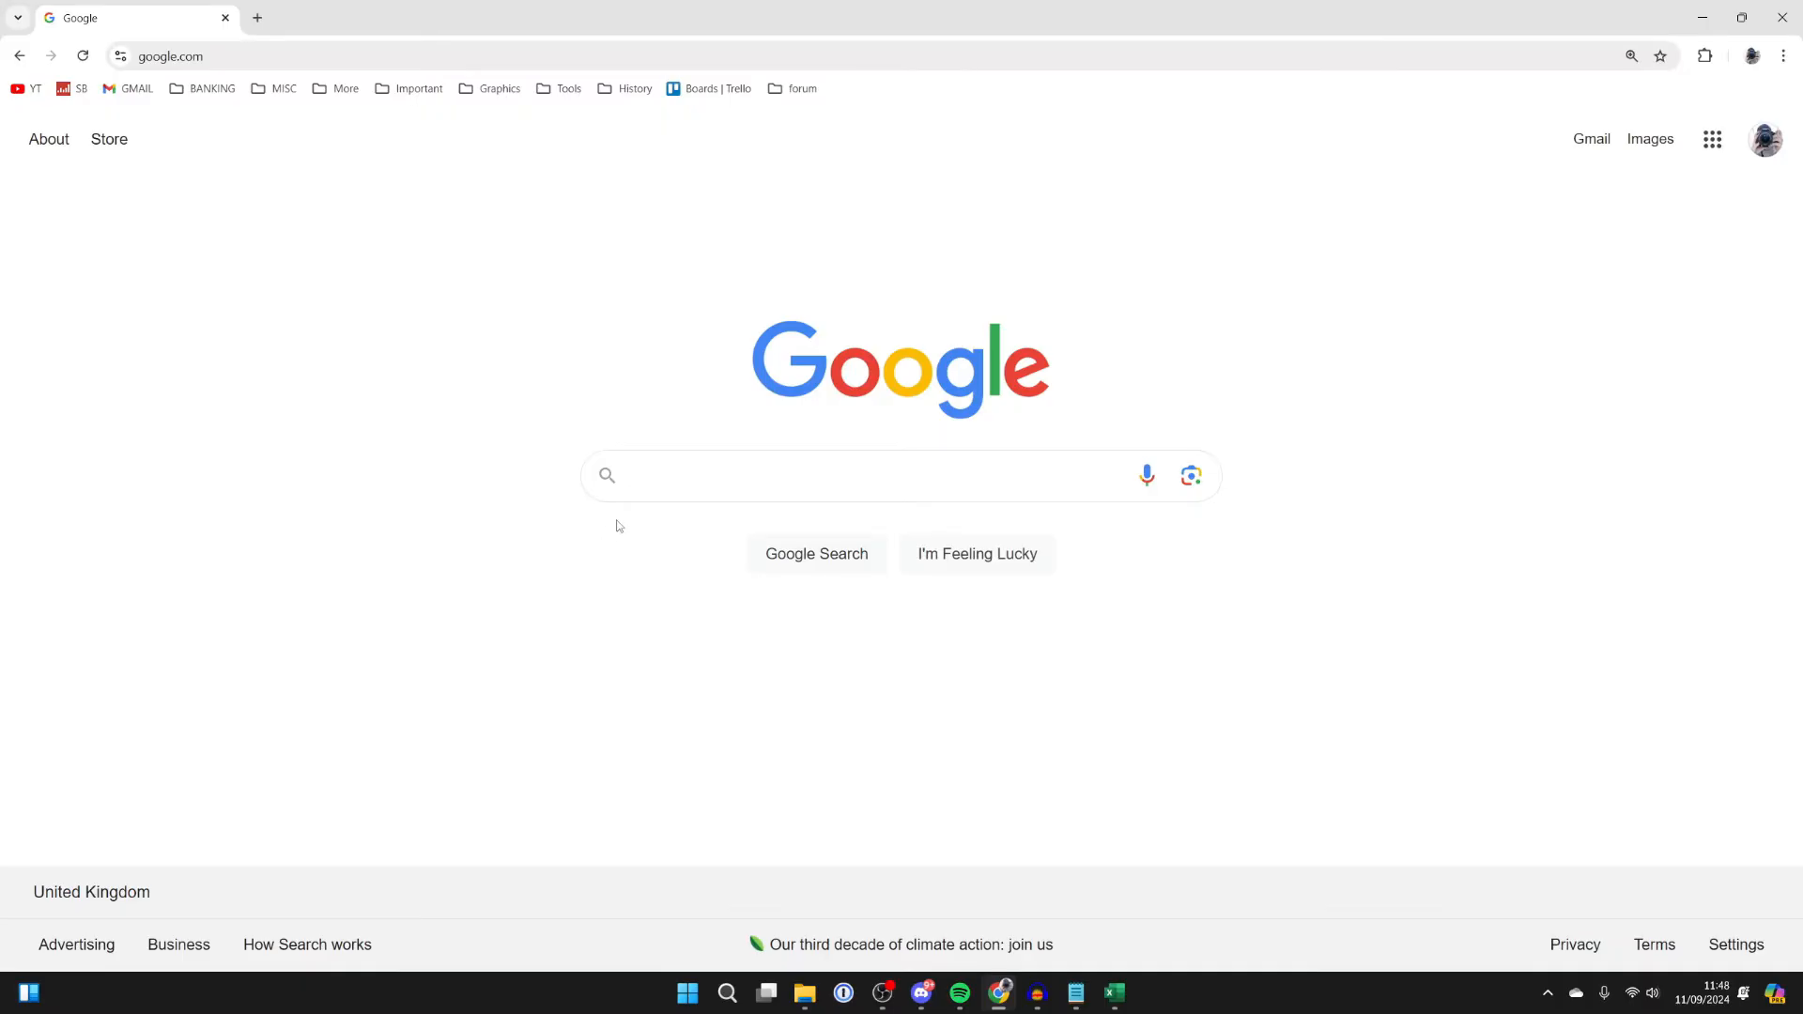
Step: Search Google for 'whatsapp web' via the 'whatsapp we' suggestion
text(whatsapp we)
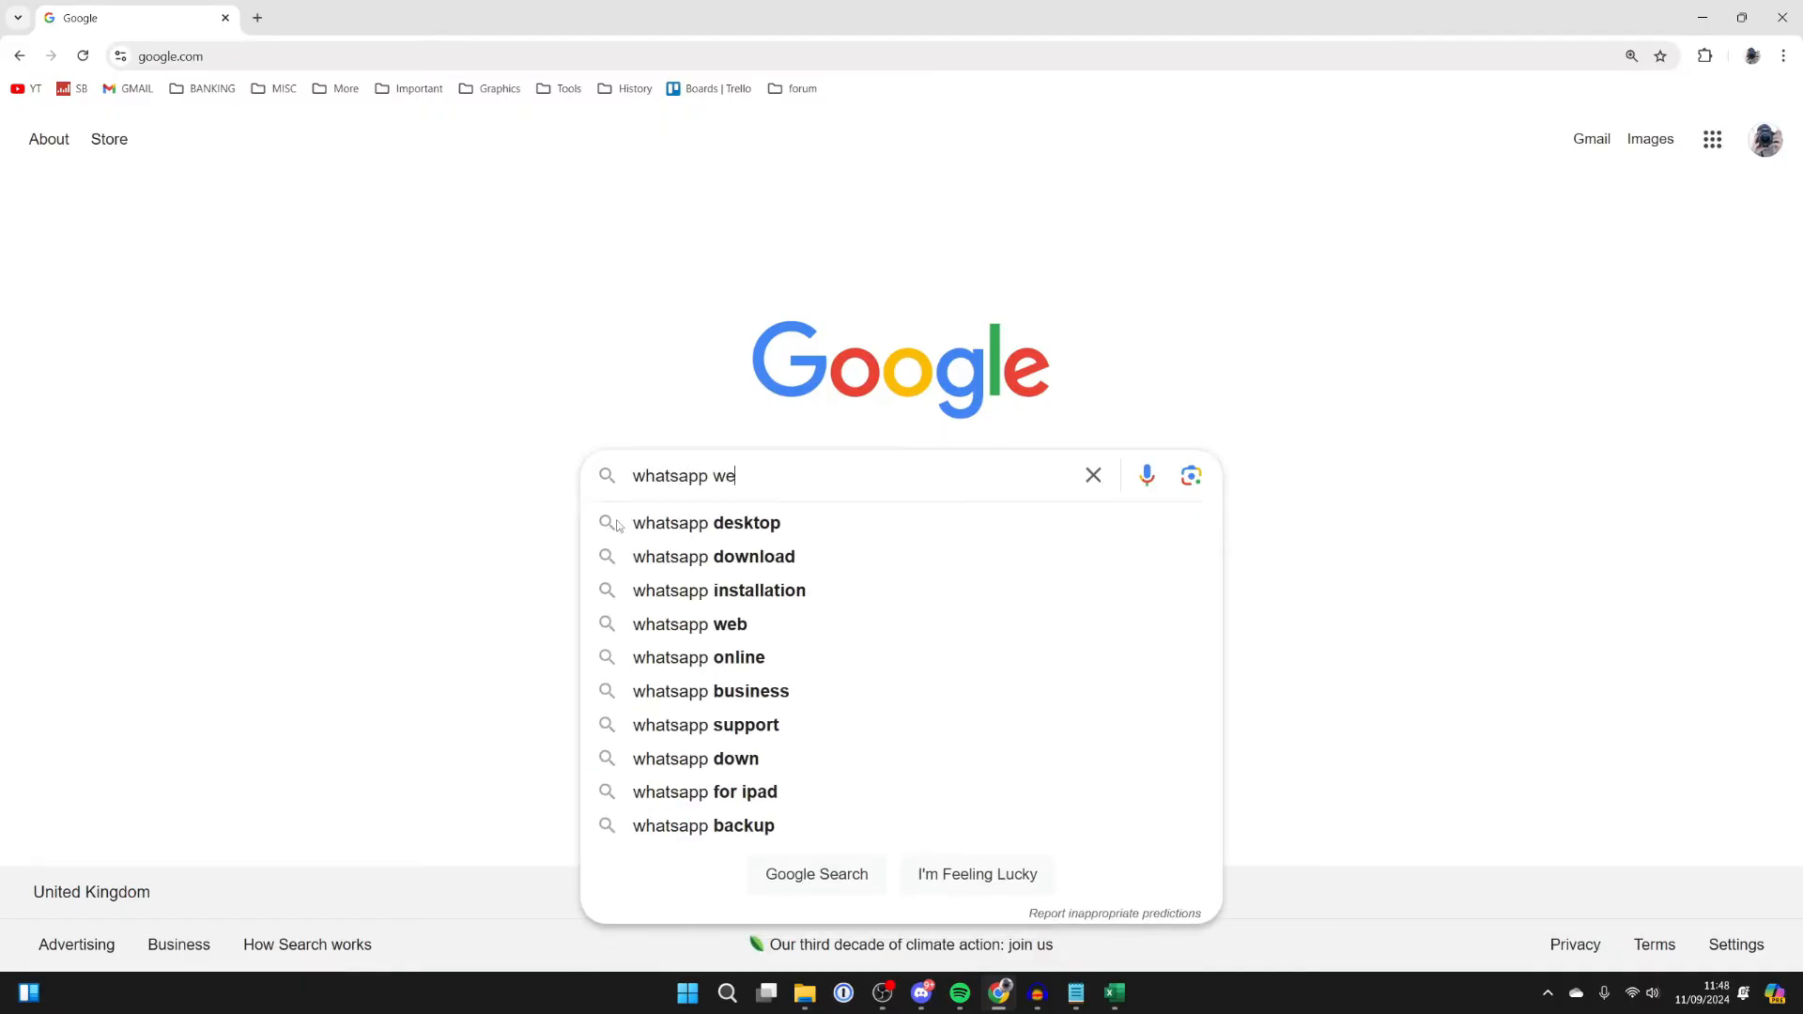
click(688, 624)
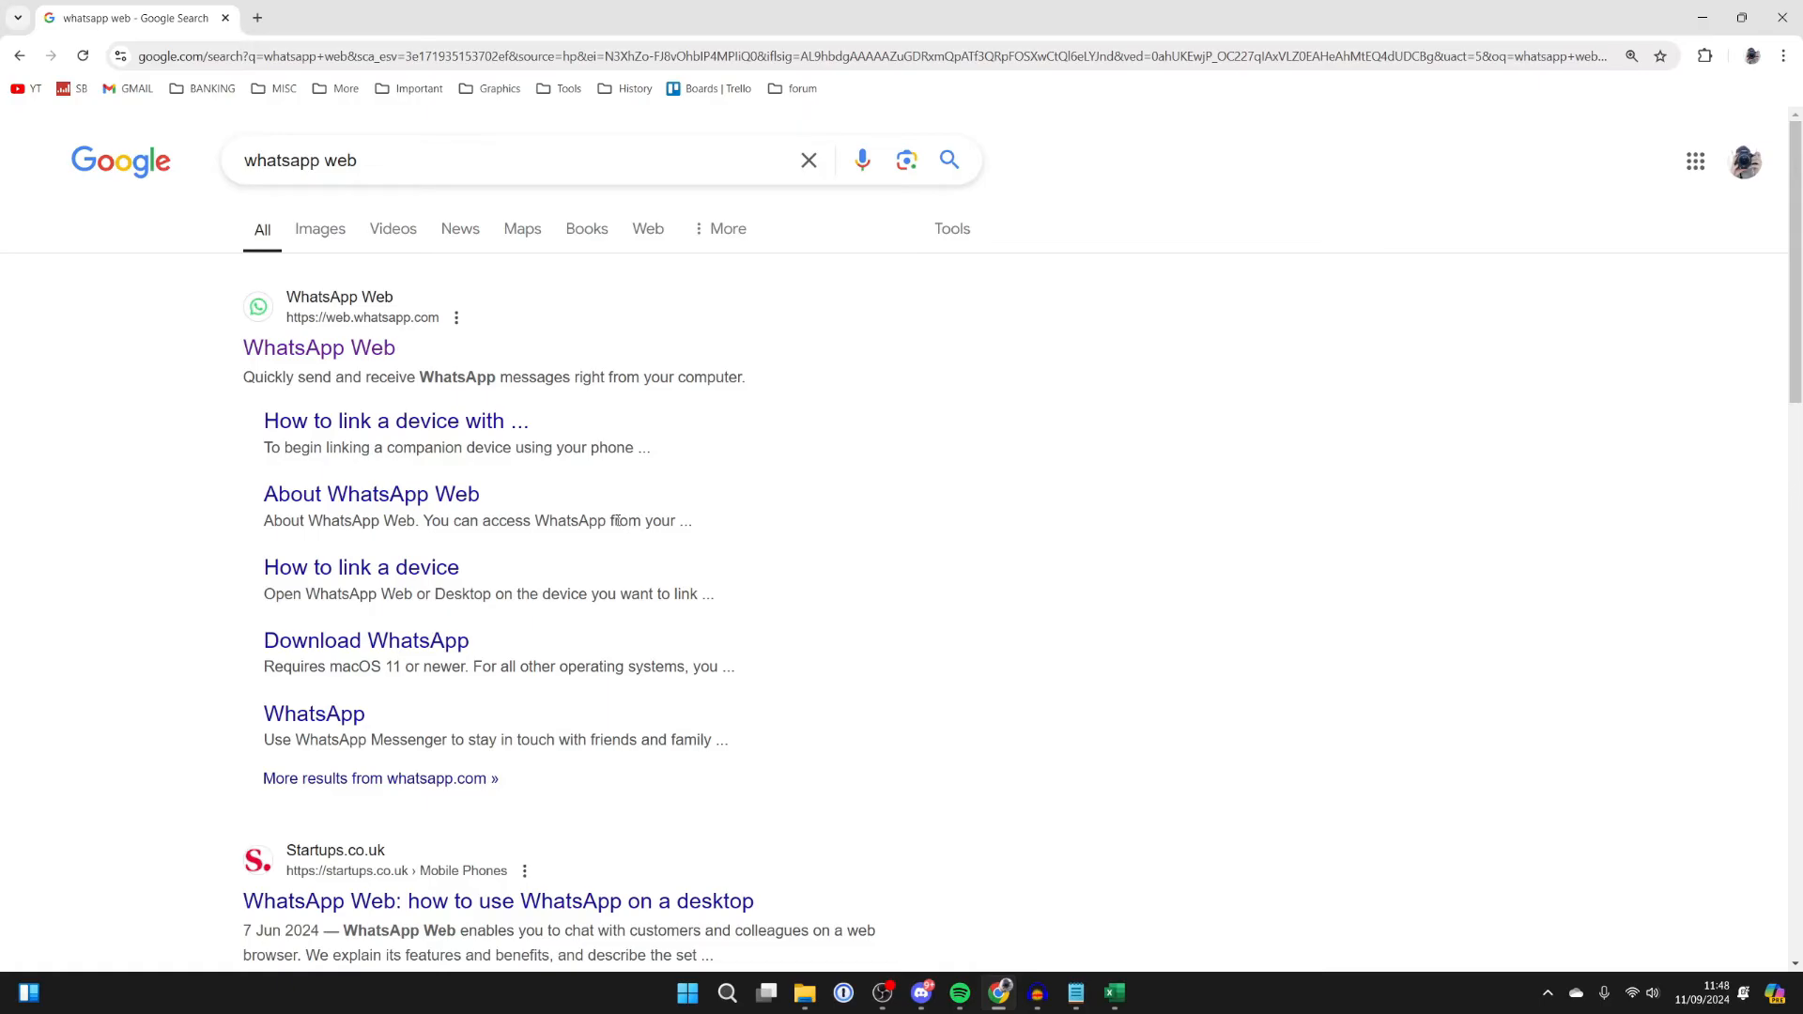
Step: Open web.whatsapp.com from the results so the chat list shows
click(318, 347)
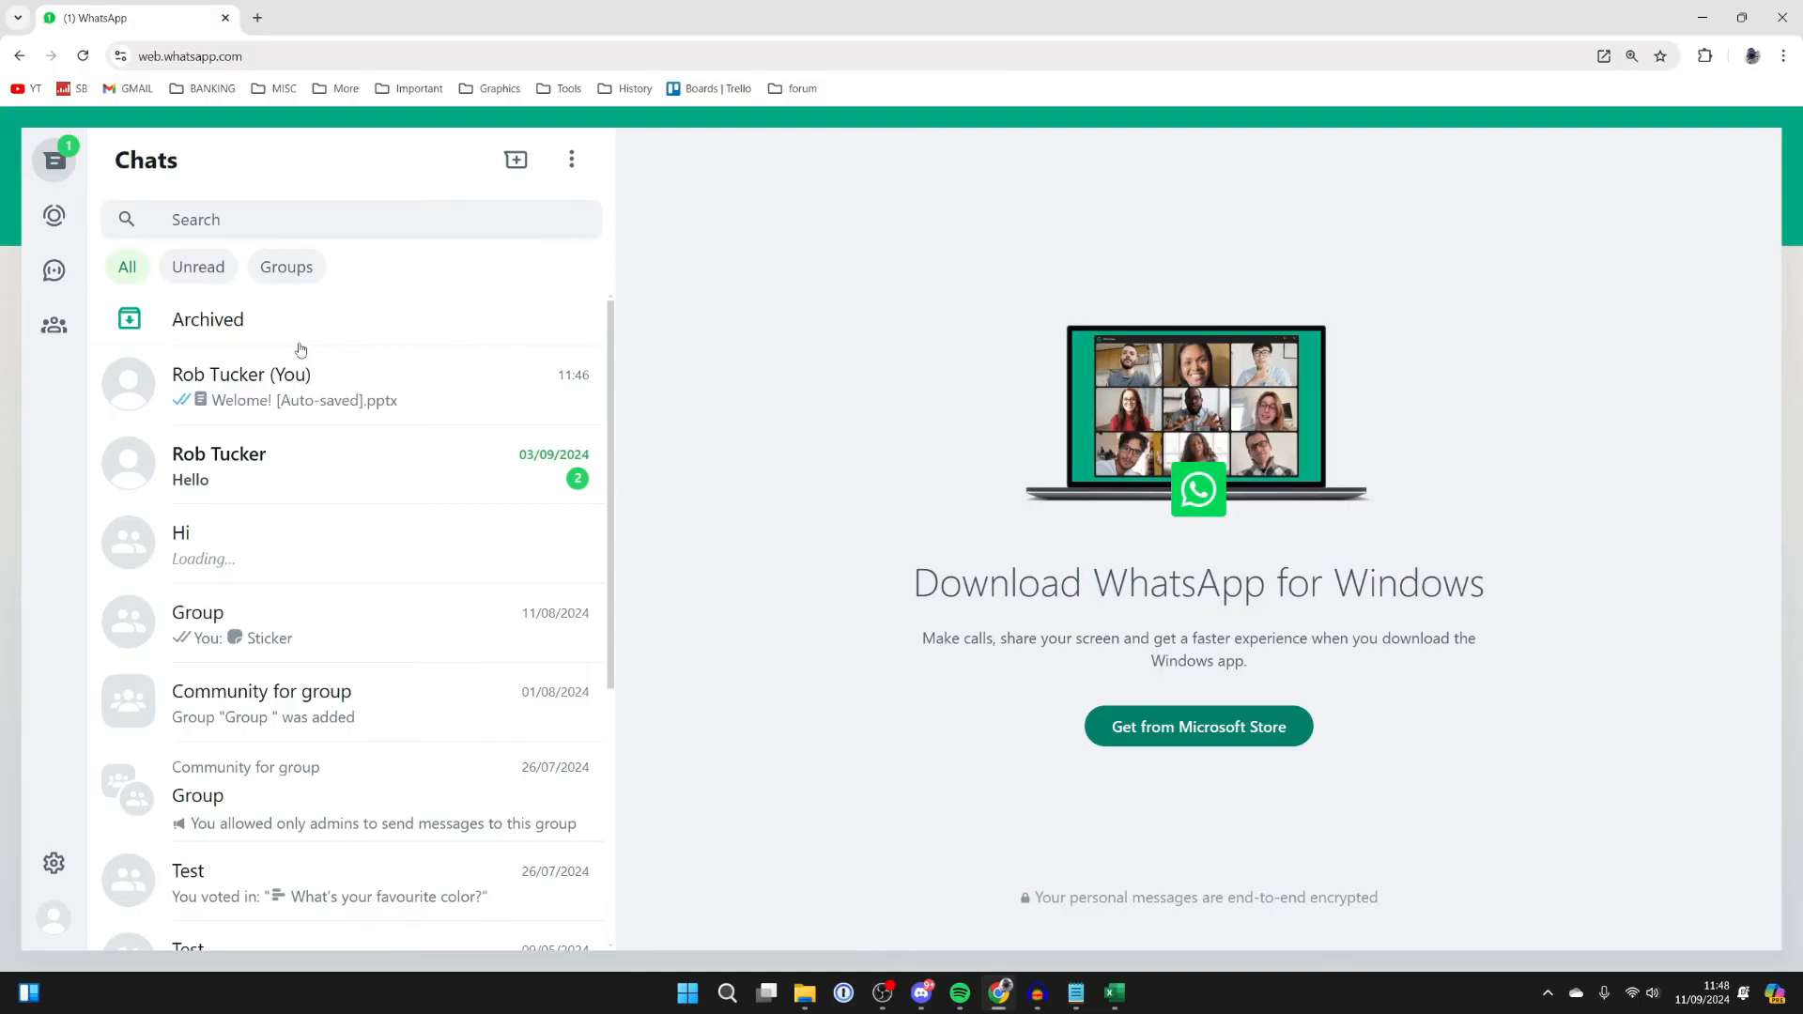
mouse_move(637, 301)
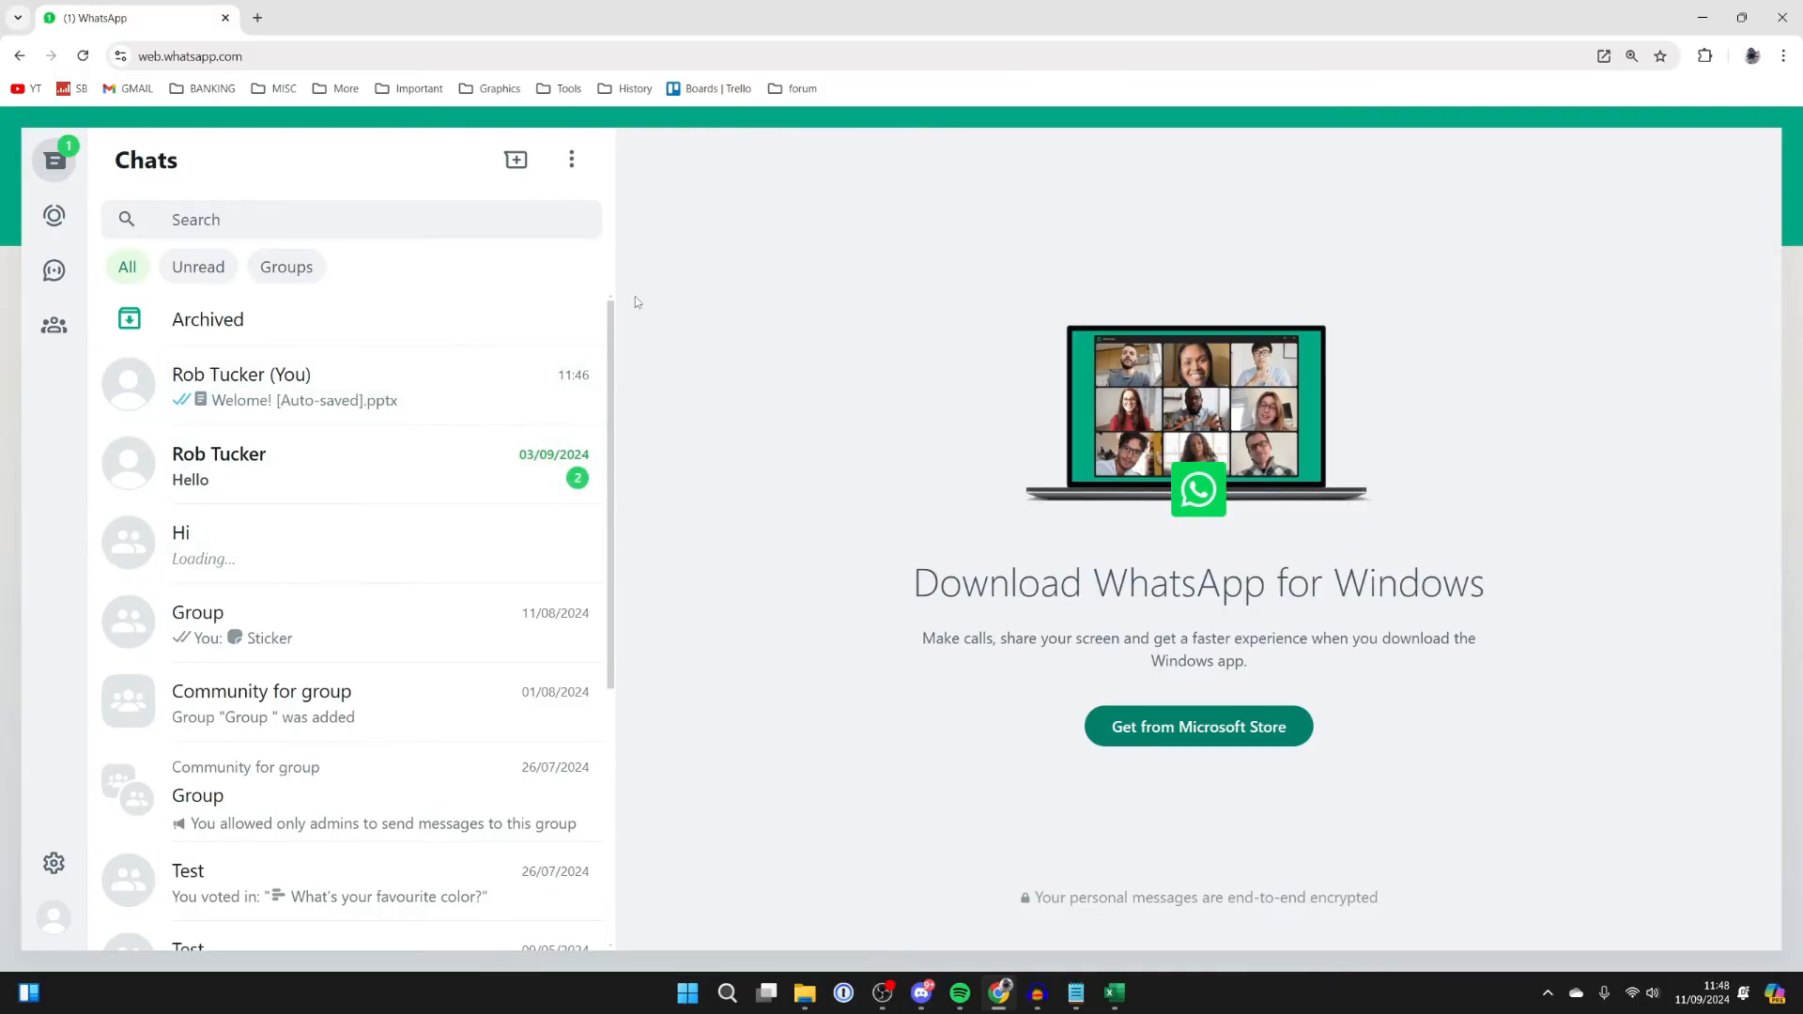
mouse_move(516, 159)
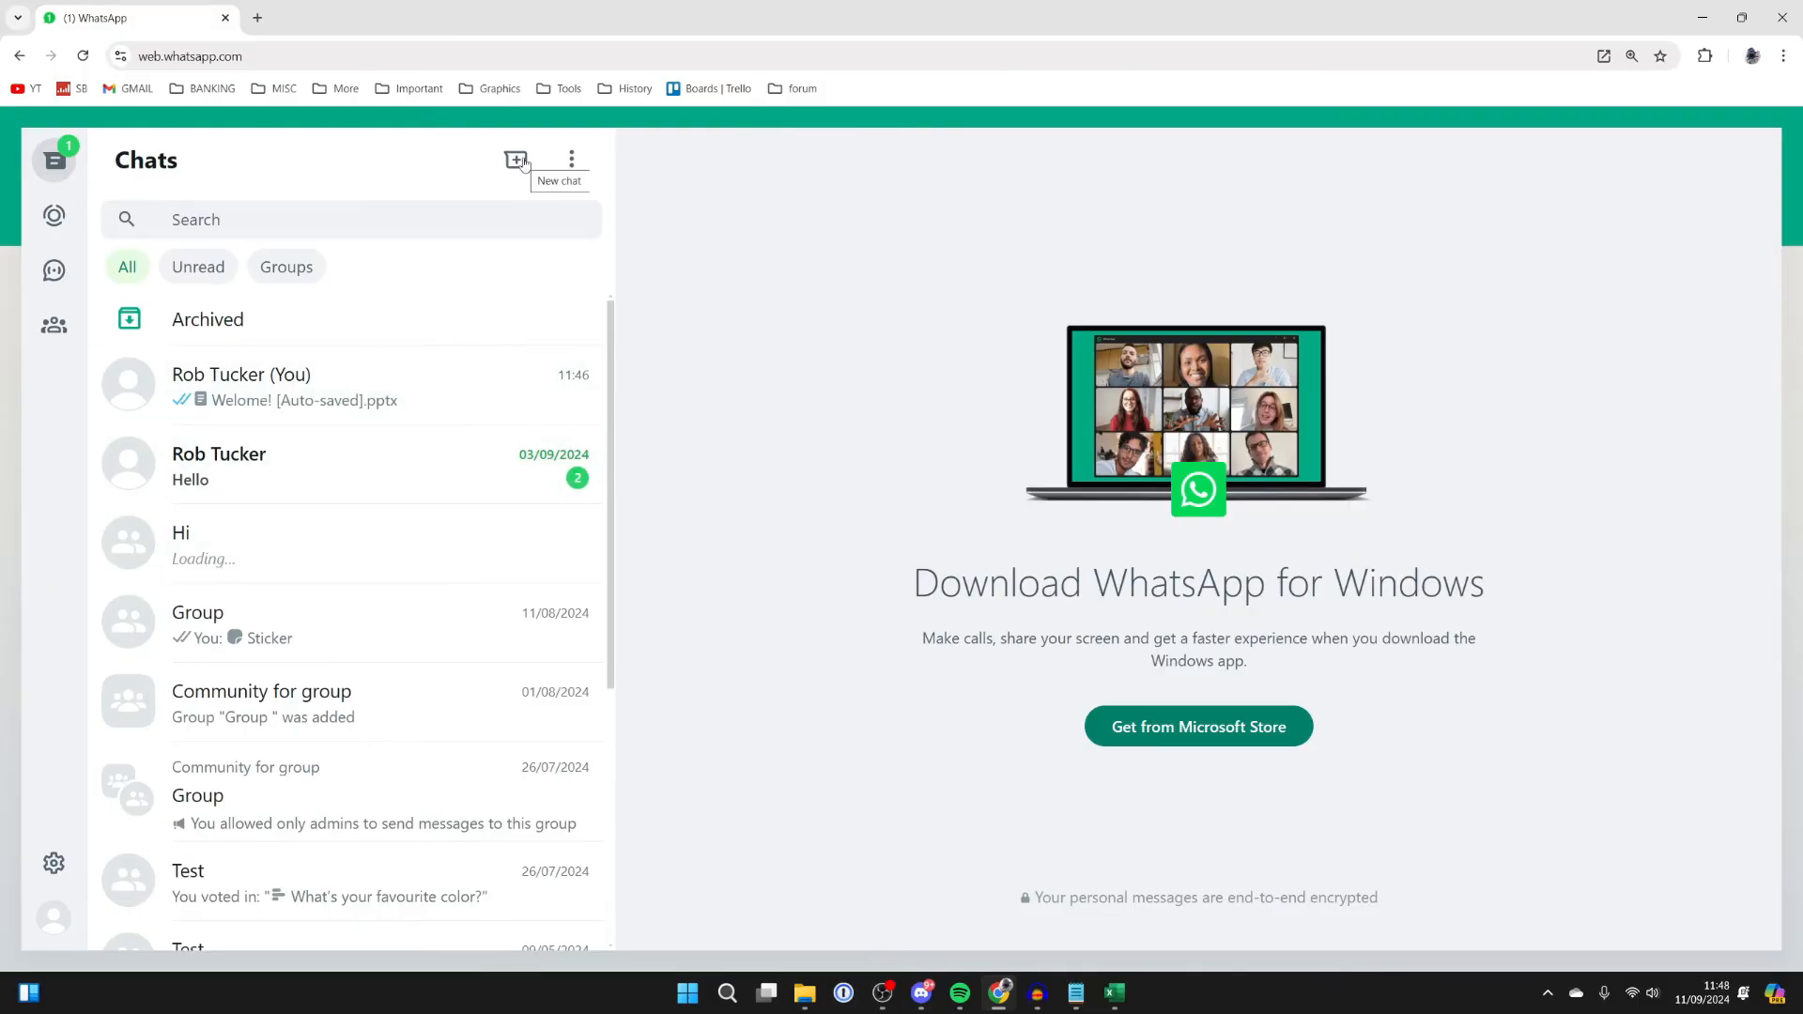
Step: Open the 'Rob Tucker (You)' chat and start attaching a Document
click(516, 159)
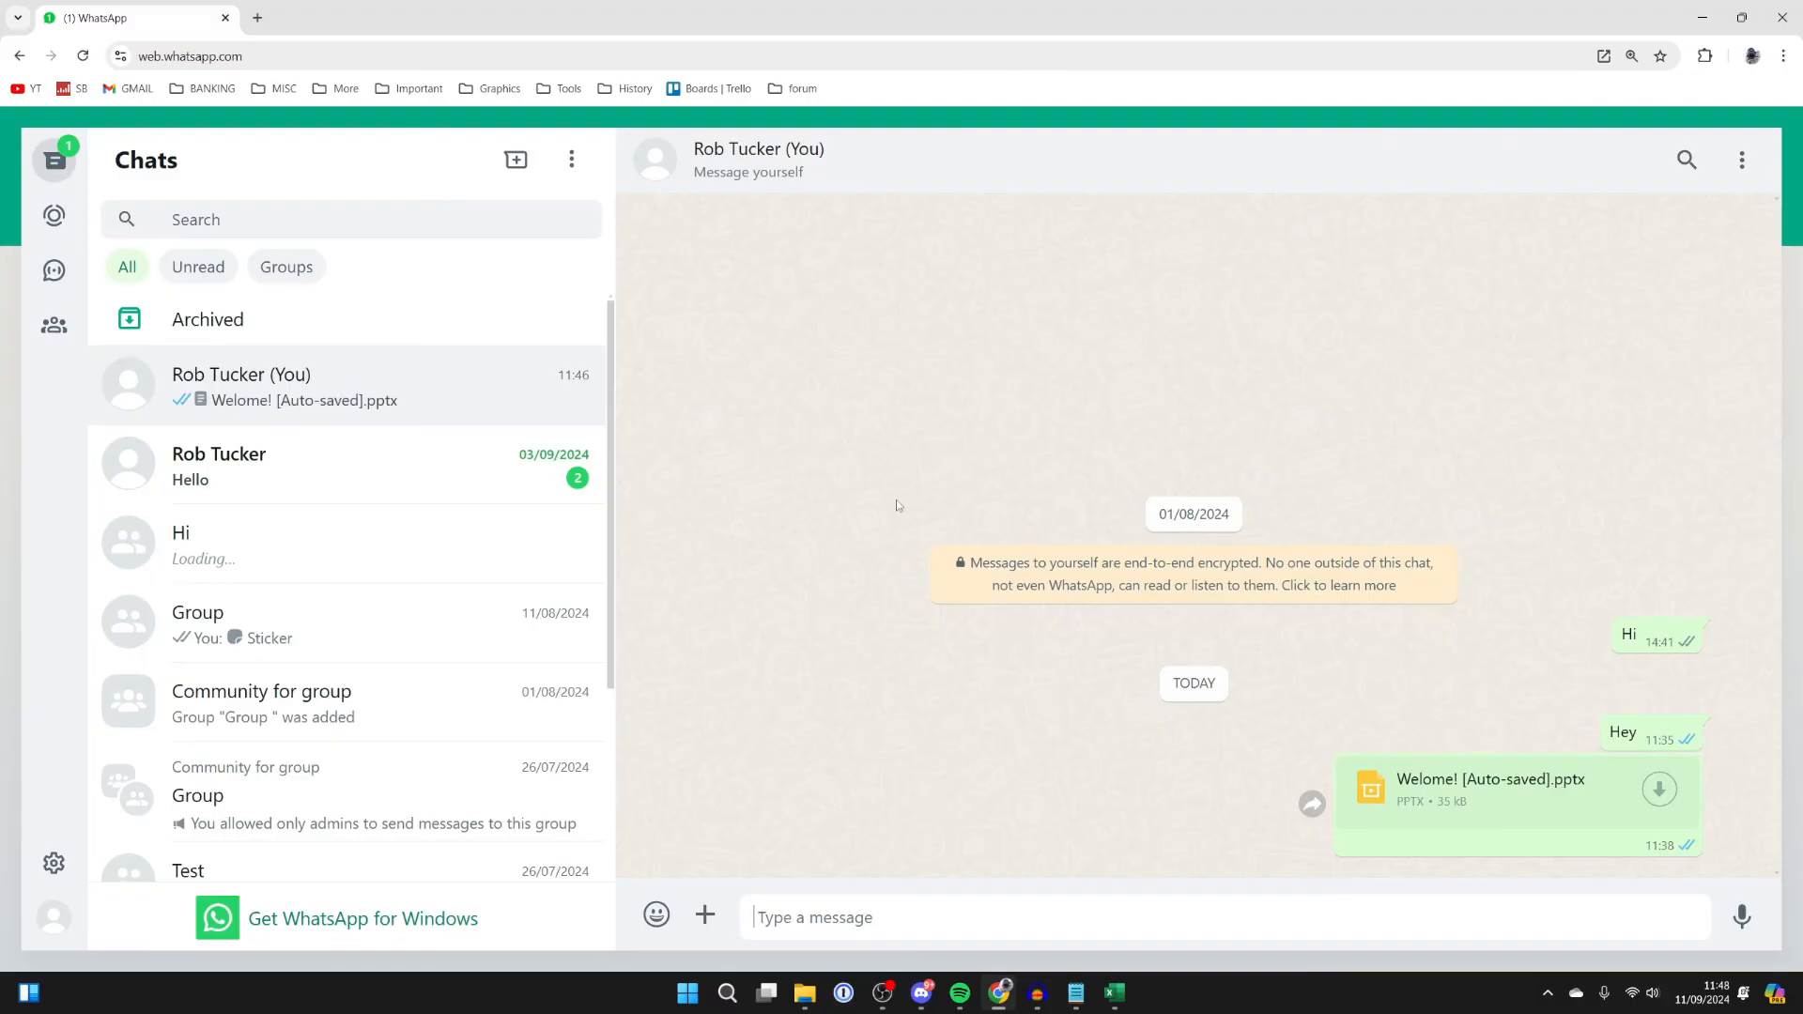
click(705, 917)
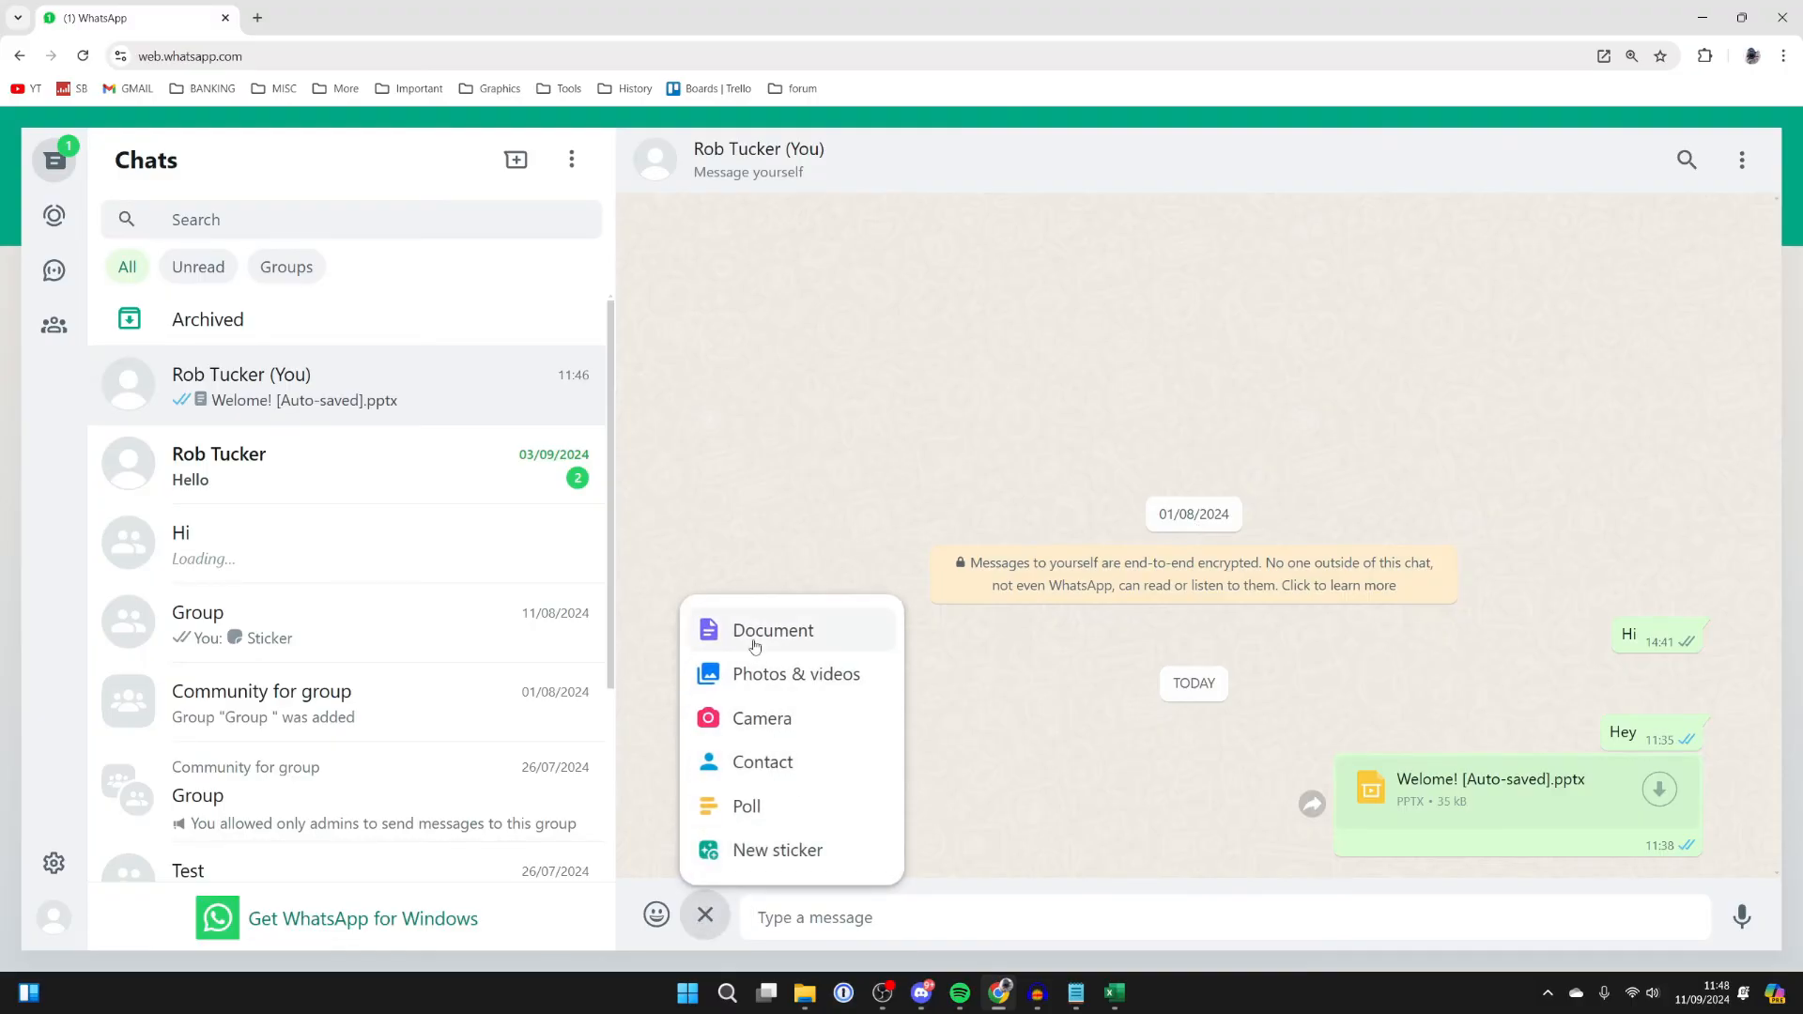
click(1741, 17)
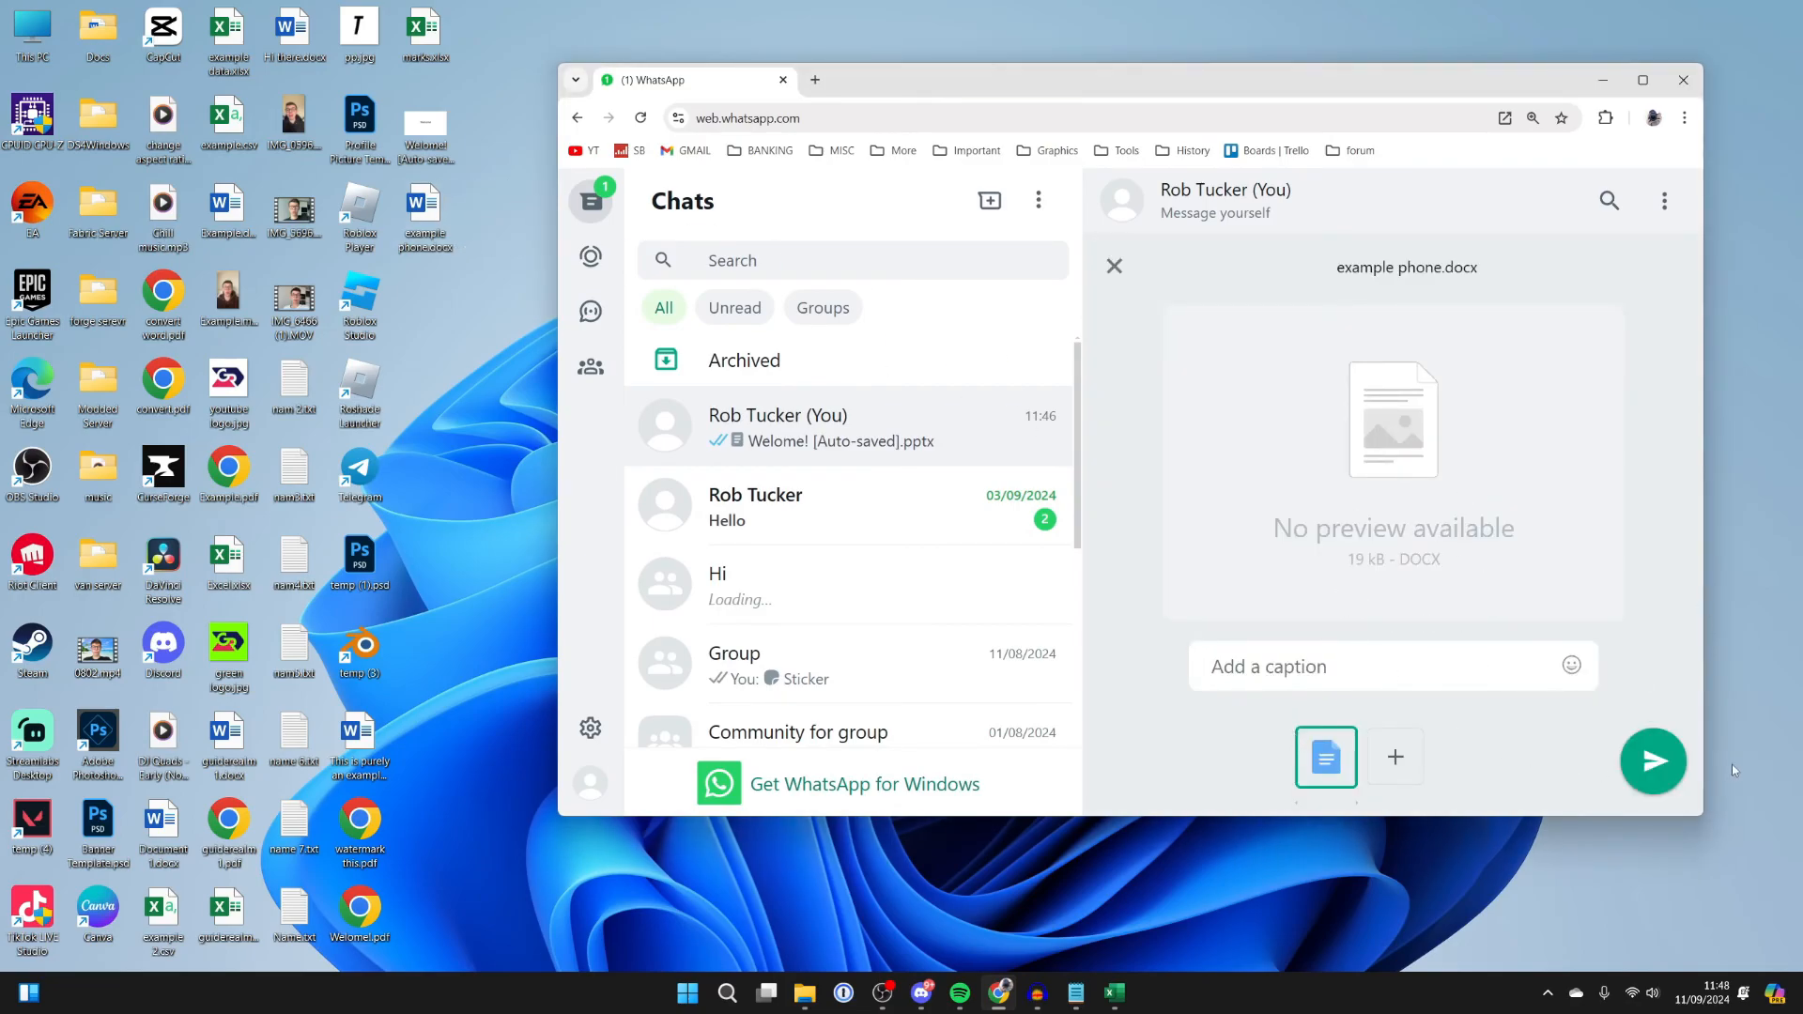
Step: Send example phone.docx into the 'Rob Tucker (You)' chat
click(1653, 762)
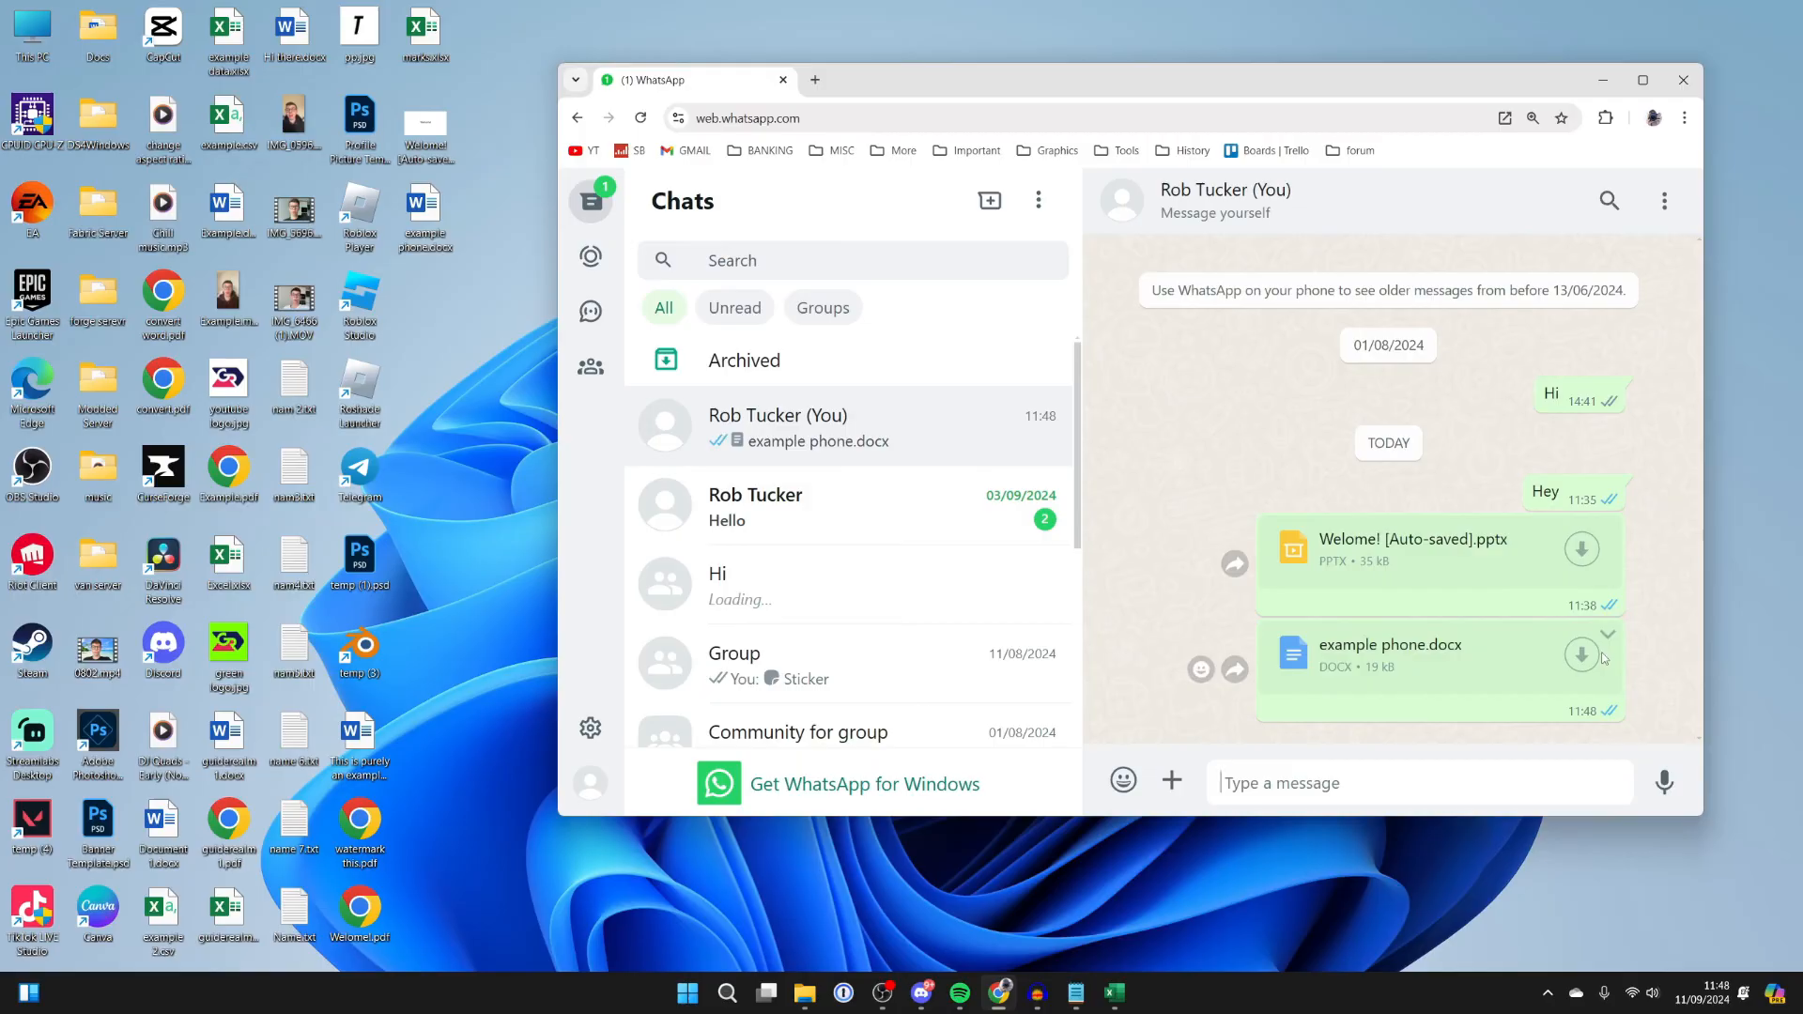